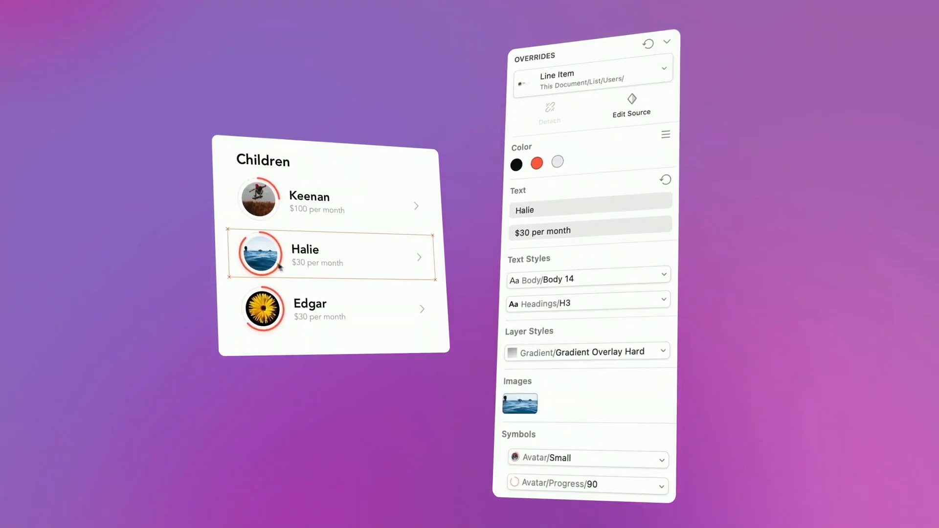
Select the Avatar/Small symbol nested inside Halie's Line Item row to show its overrides.
click(258, 254)
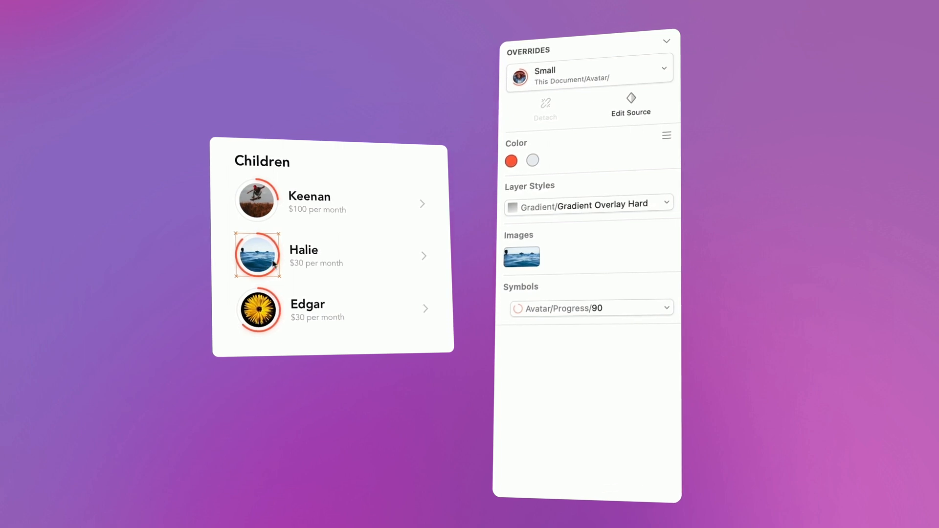
click(303, 249)
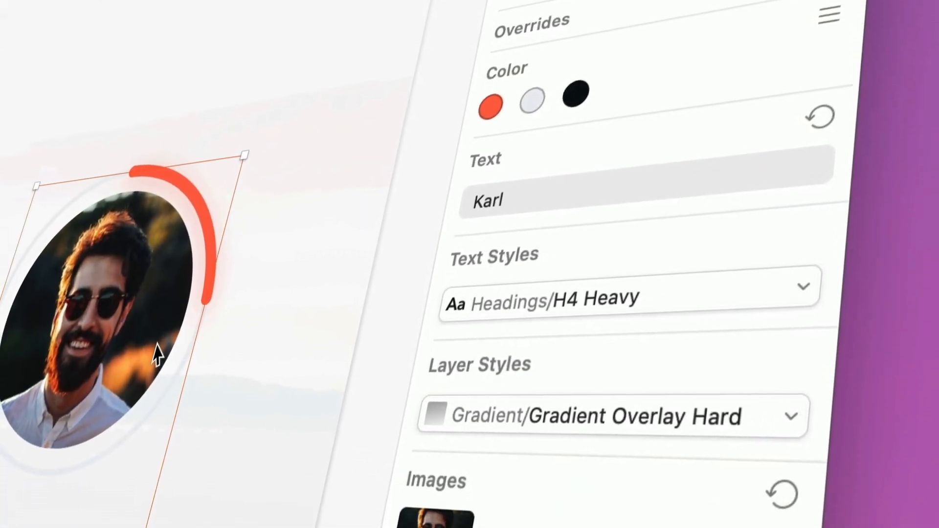
scroll(down, 3)
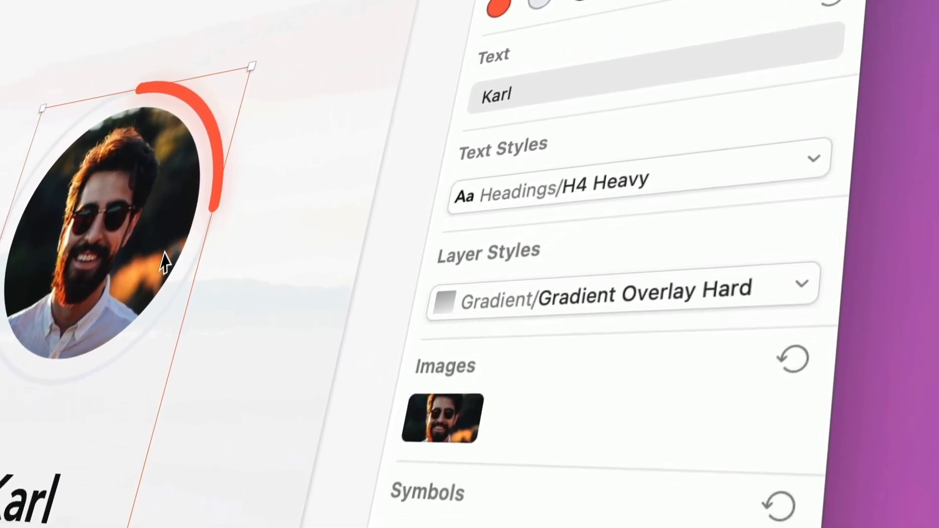
scroll(down, 3)
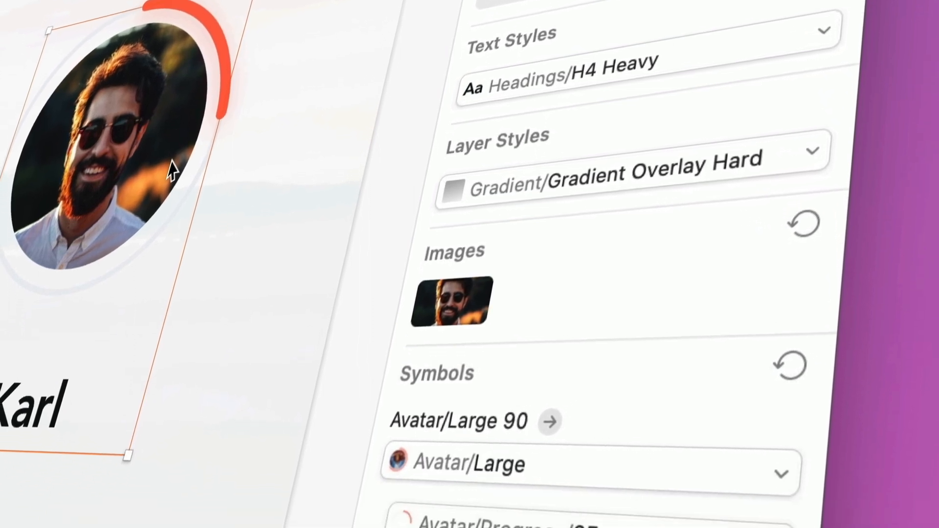
scroll(down, 3)
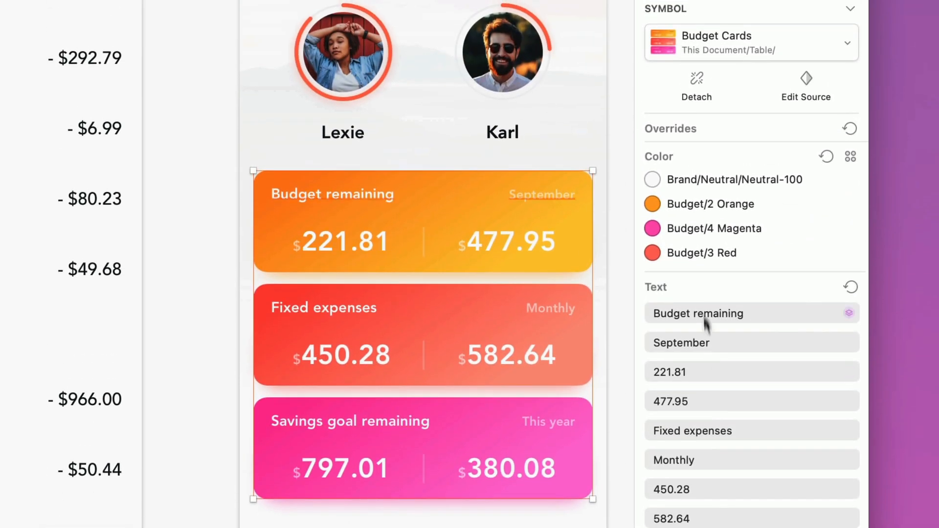
Switch the Budget Cards layer style override to Gradient Overlay Soft.
click(651, 179)
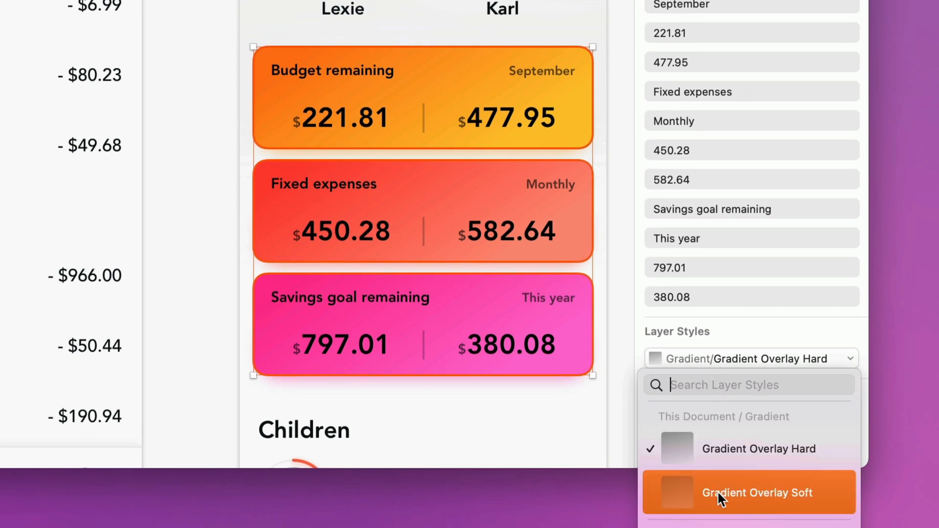
click(757, 492)
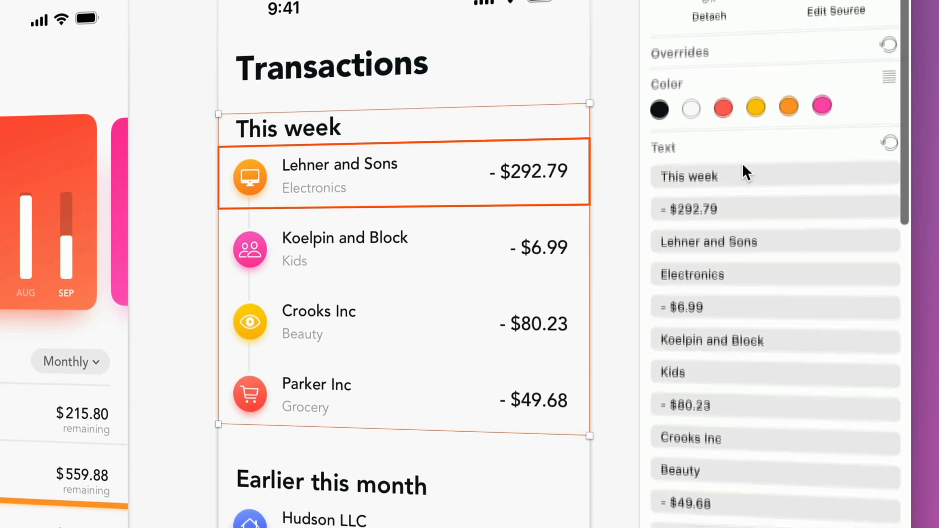
Select the This week transactions table instance to show its colour and text overrides.
click(658, 119)
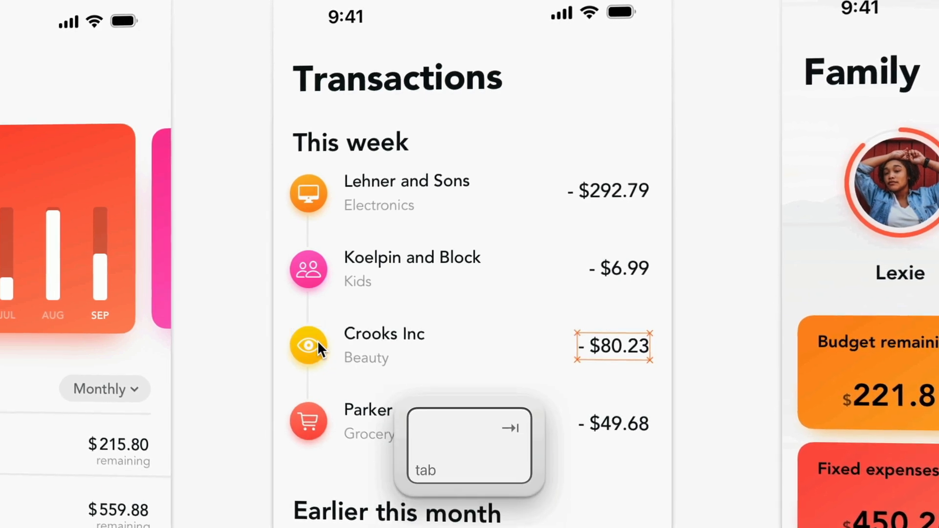
Tab through the Crooks Inc row's nested layers, edit its name, and land on the eye icon.
key(tab)
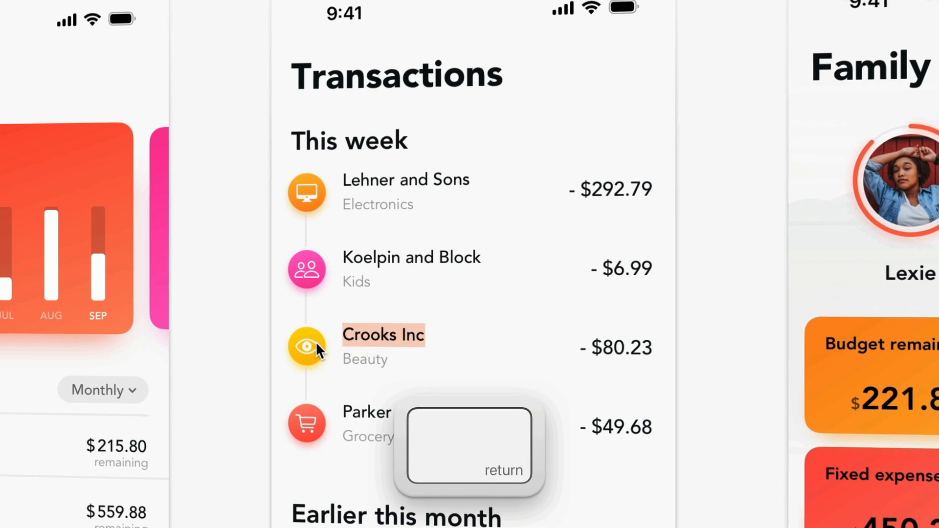
key(return)
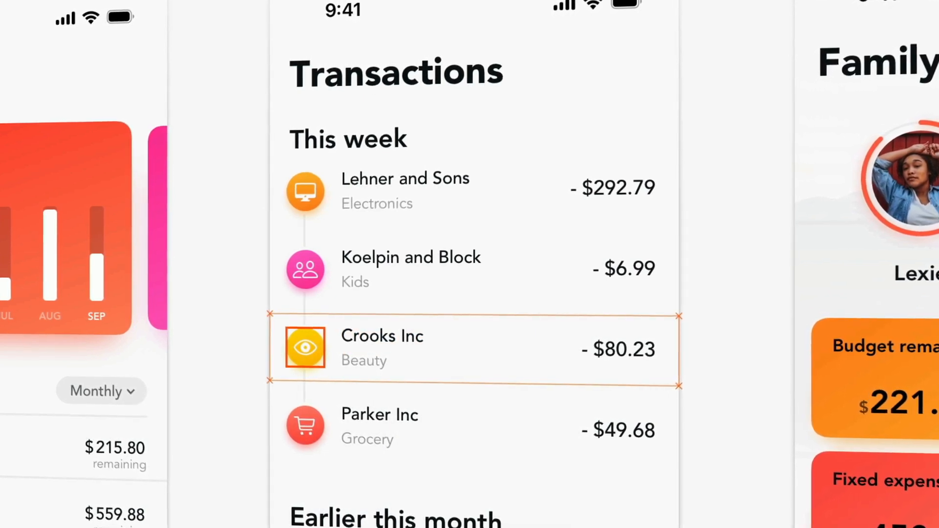
key(cmd+return)
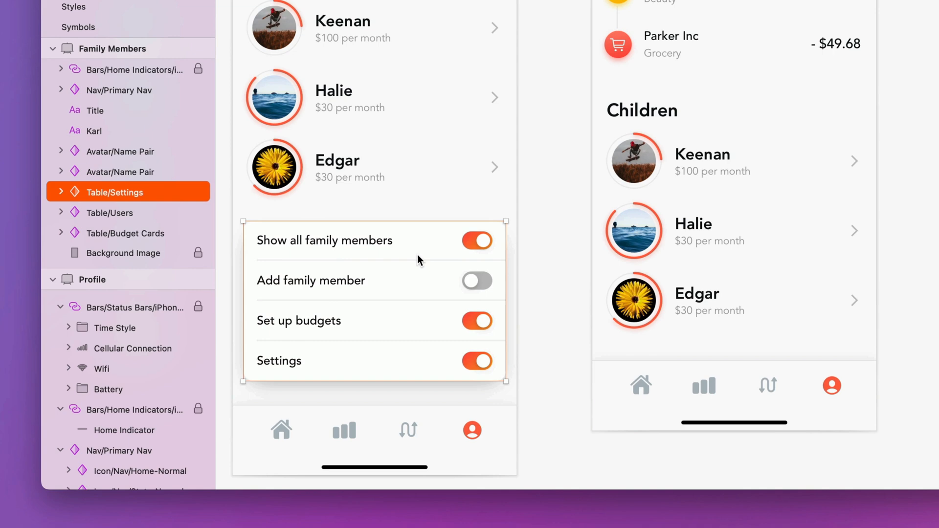
Expand Table/Settings in the layer list to reveal its nested rows.
click(61, 193)
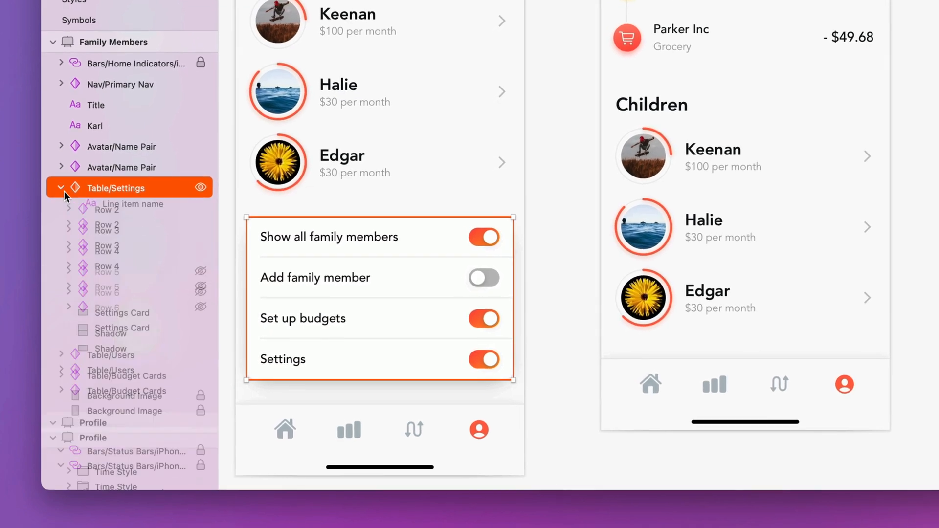
click(61, 184)
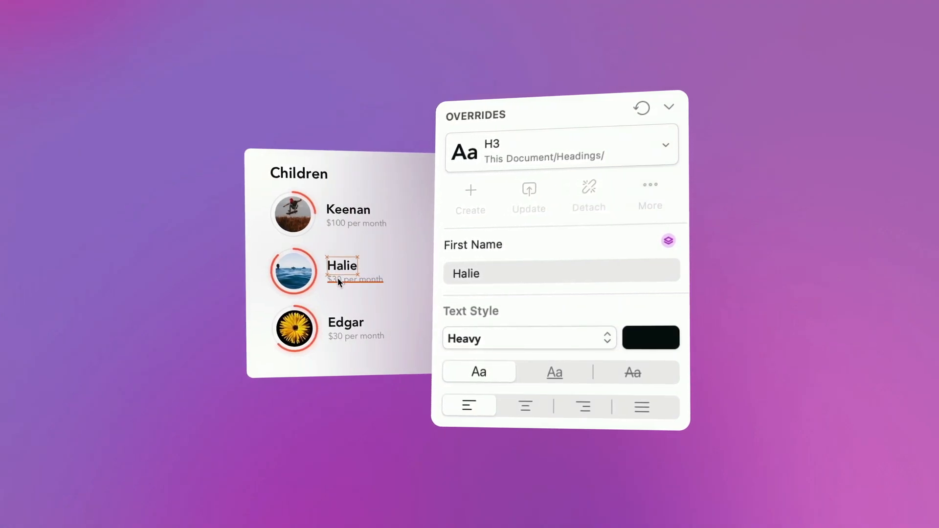
Select the Halie first-name text layer to show its H3 Heavy text style overrides.
click(353, 280)
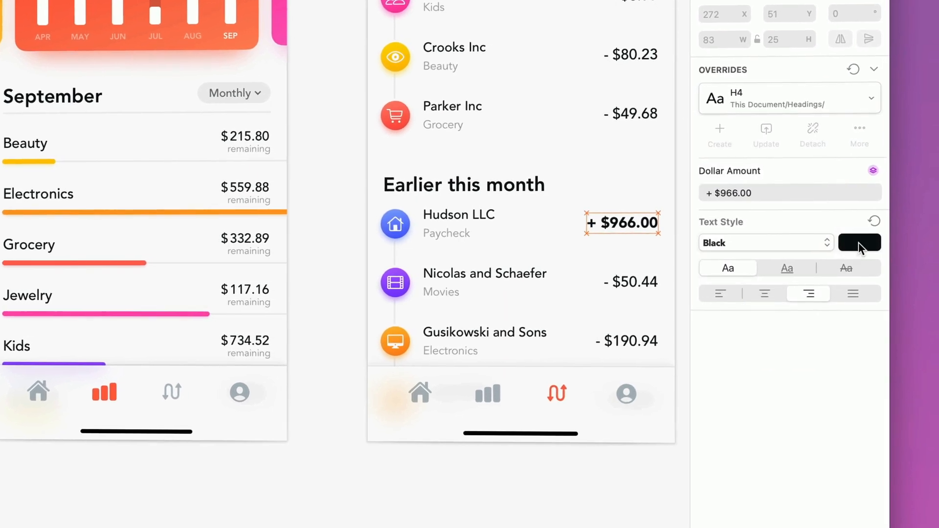
Open the colour swatch for the H4 Black text style of Hudson LLC's + $966.00 amount.
click(860, 243)
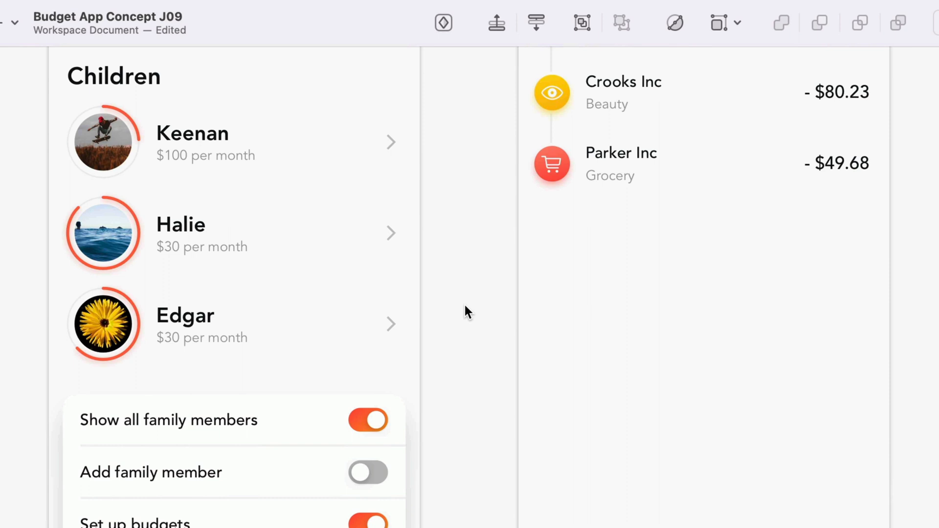
click(234, 233)
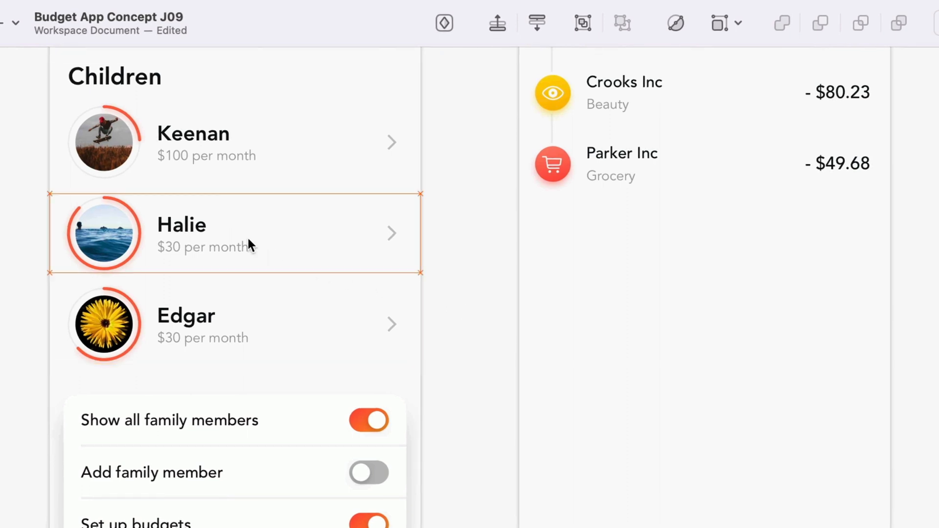